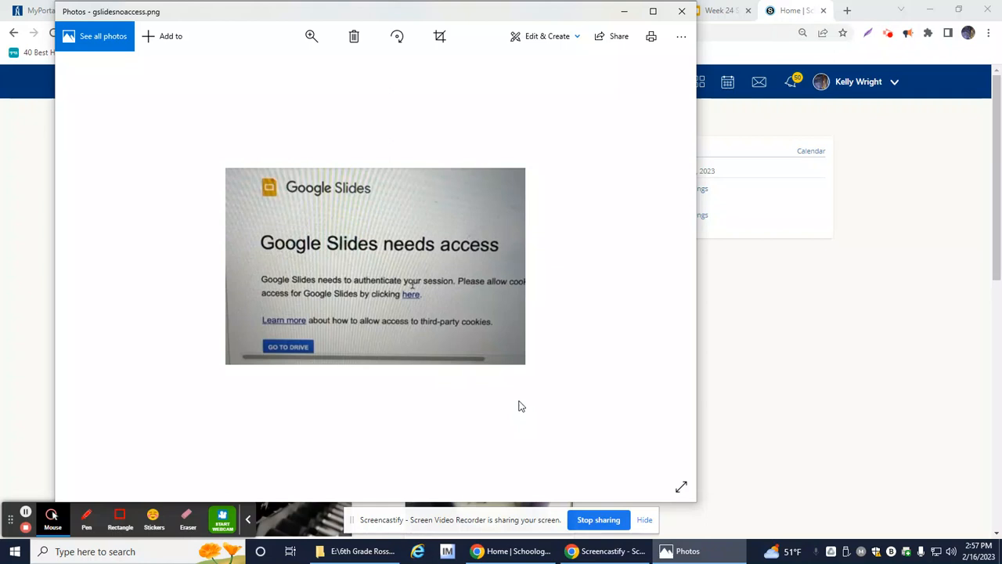
mouse_move(403, 338)
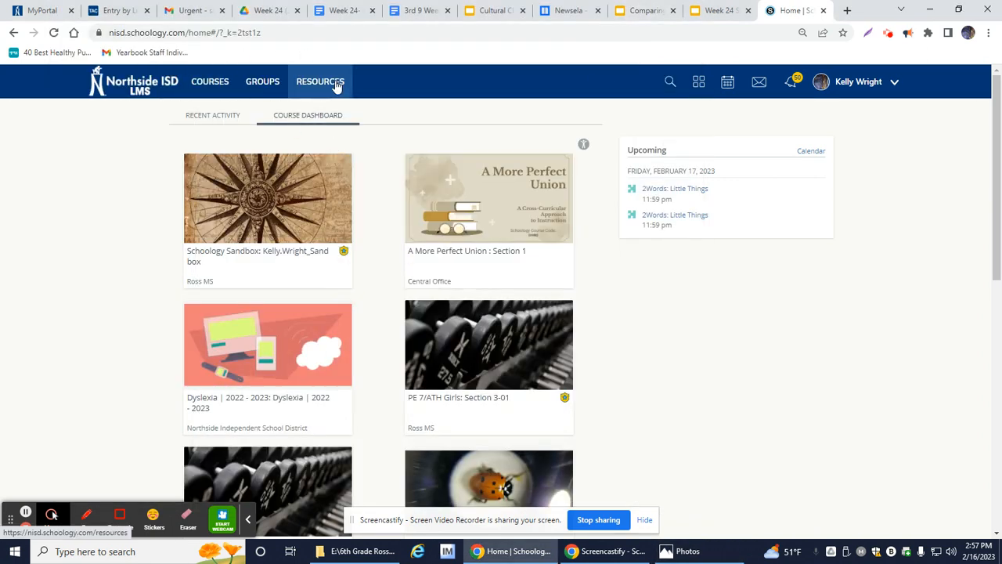
Go to Resources, then Apps, and open the Google Drive Resource App.
click(320, 81)
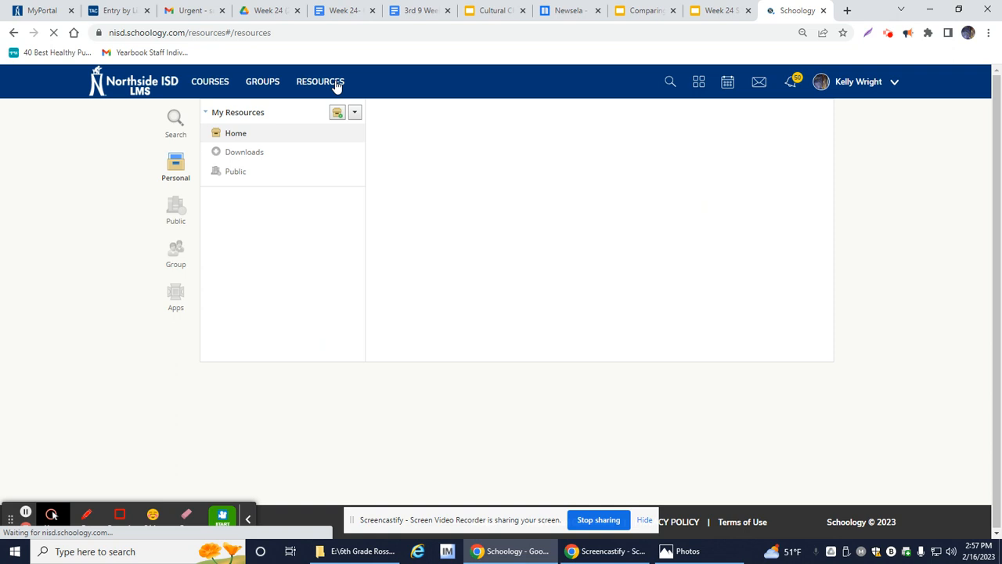
click(236, 132)
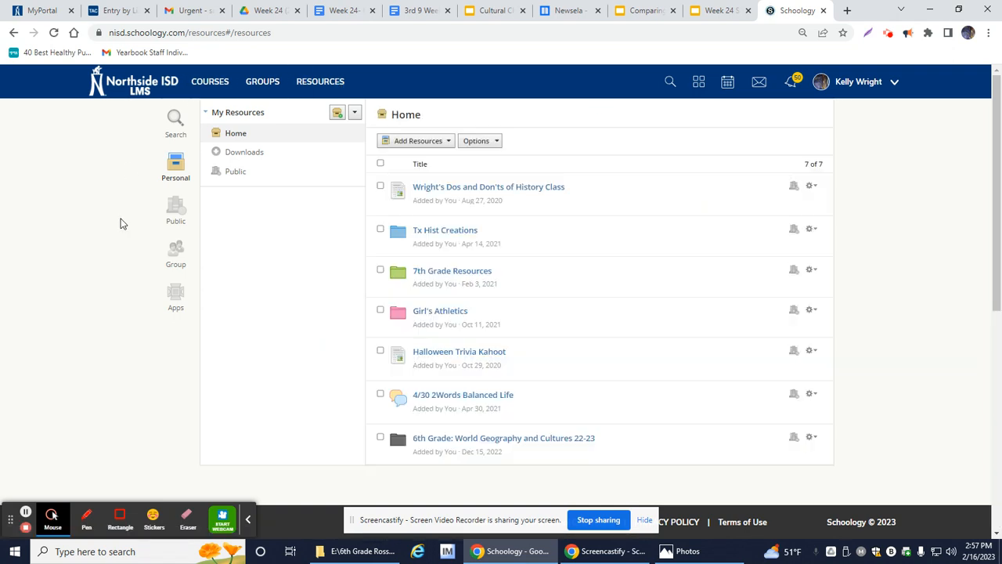
click(175, 292)
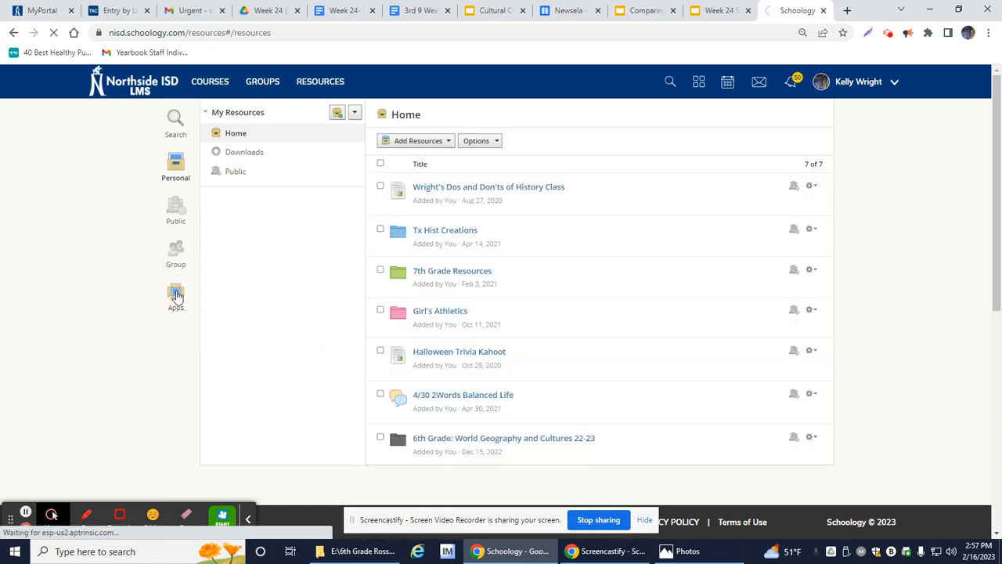
click(176, 296)
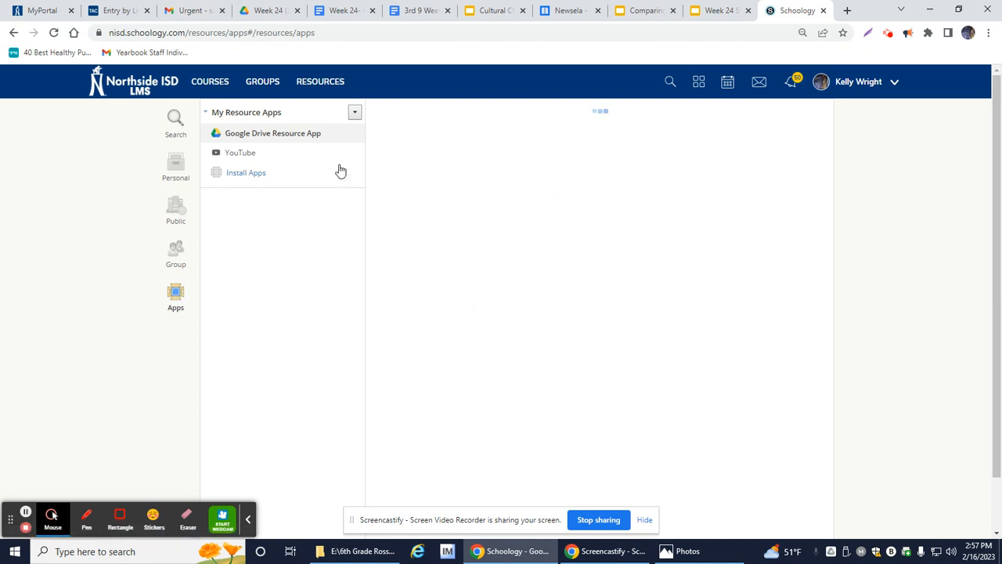
click(272, 133)
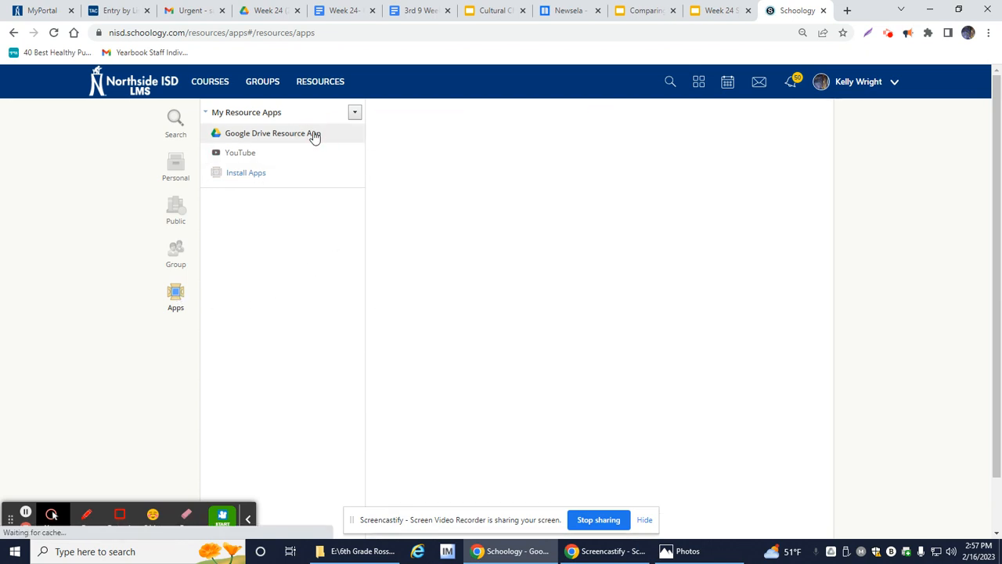
click(271, 133)
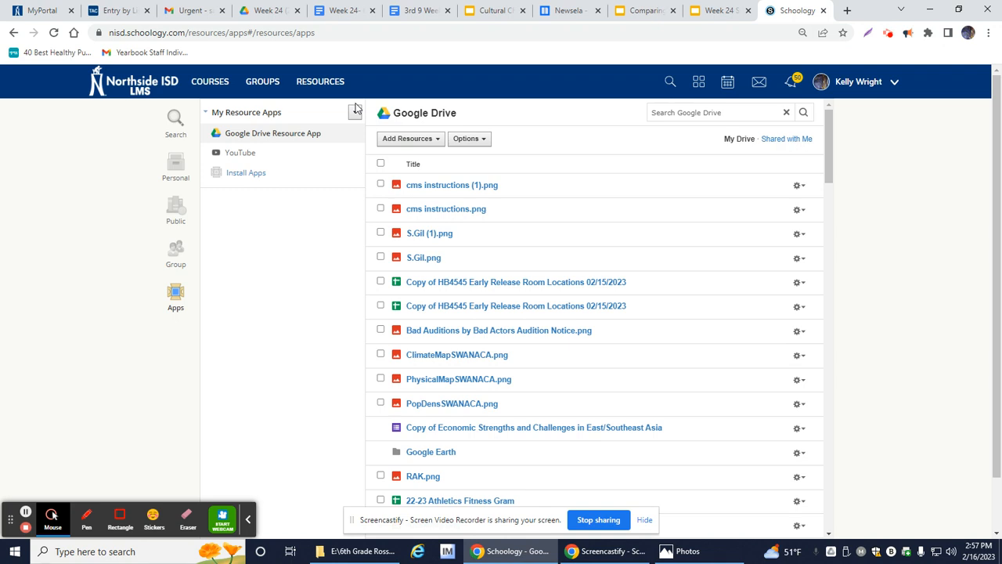
mouse_move(481, 197)
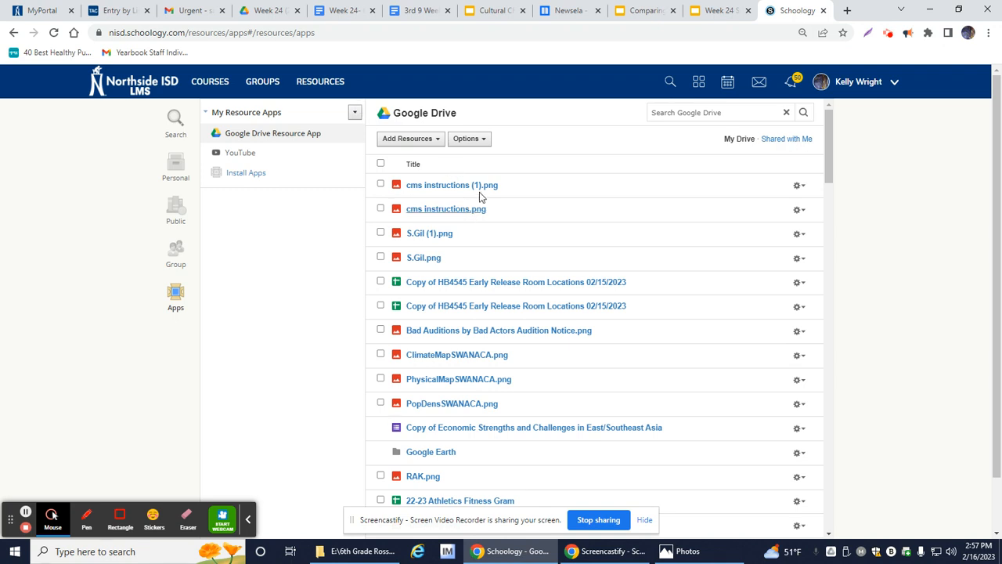
mouse_move(479, 365)
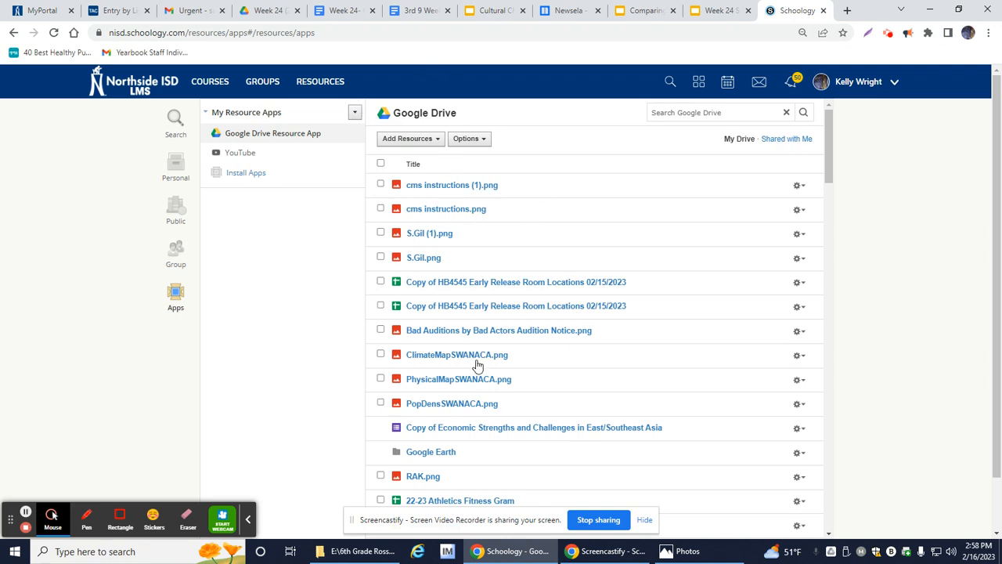
mouse_move(546, 220)
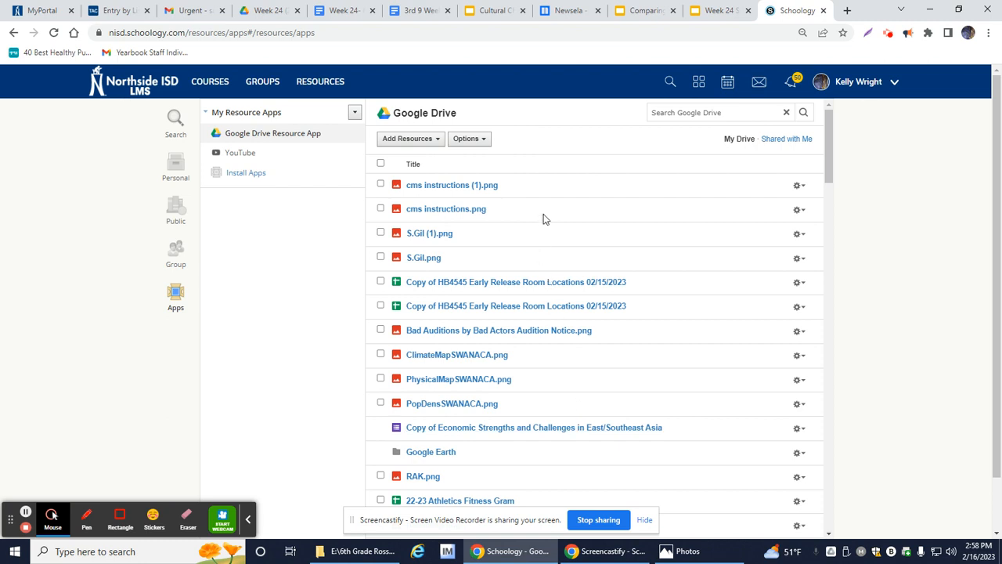
Browse the My Drive file list of images, spreadsheets and the Google Earth folder.
click(467, 139)
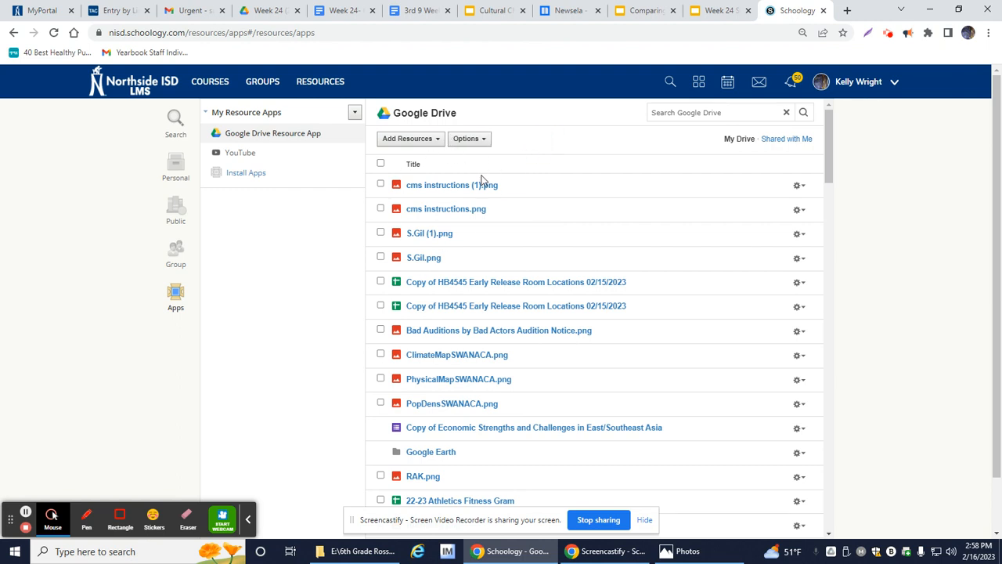
mouse_move(478, 178)
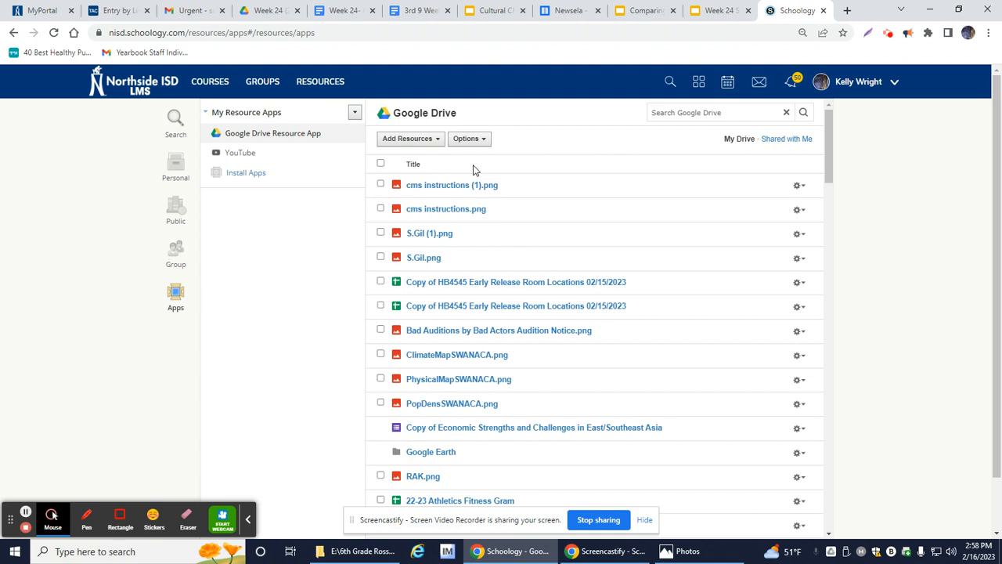
mouse_move(509, 201)
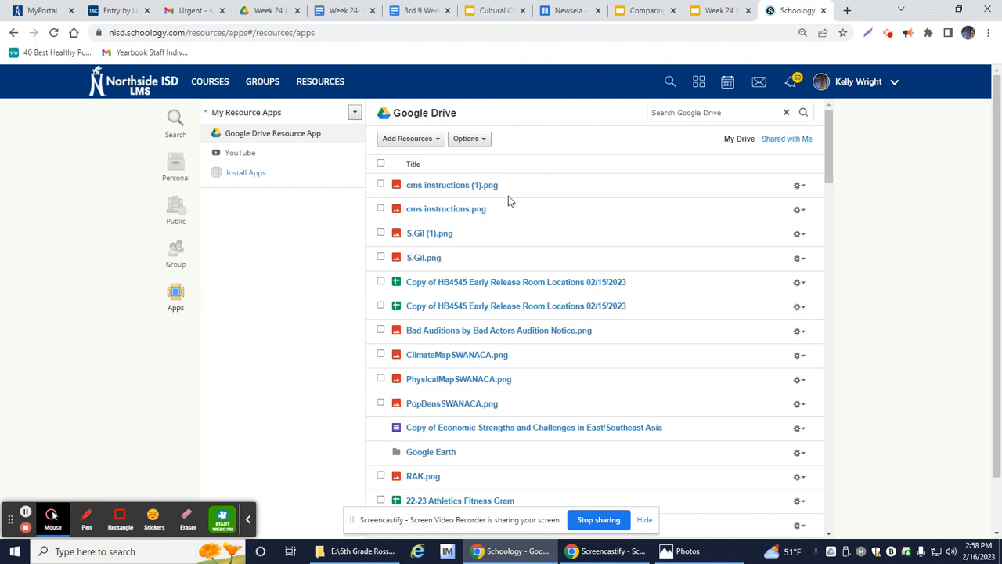
mouse_move(519, 186)
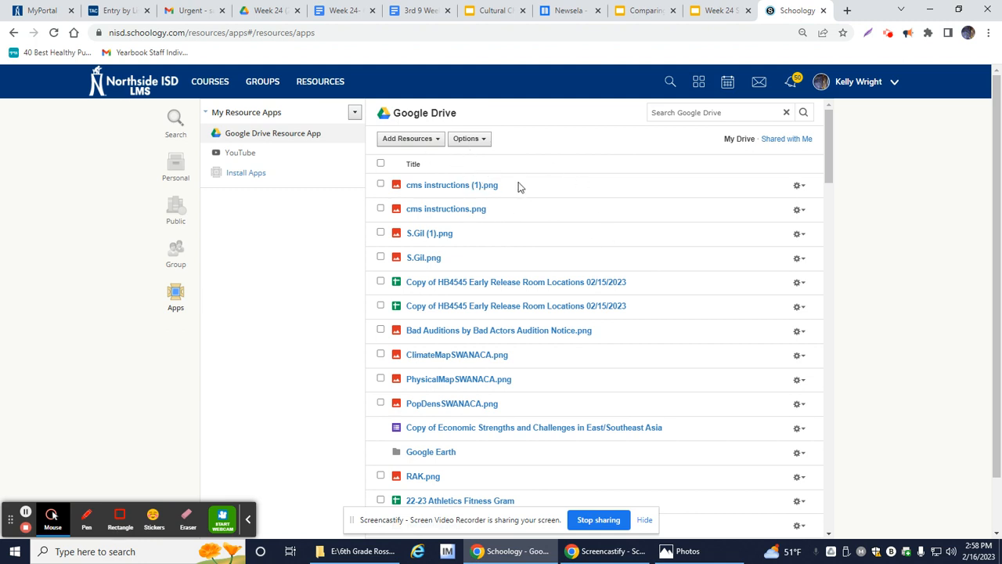
mouse_move(630, 330)
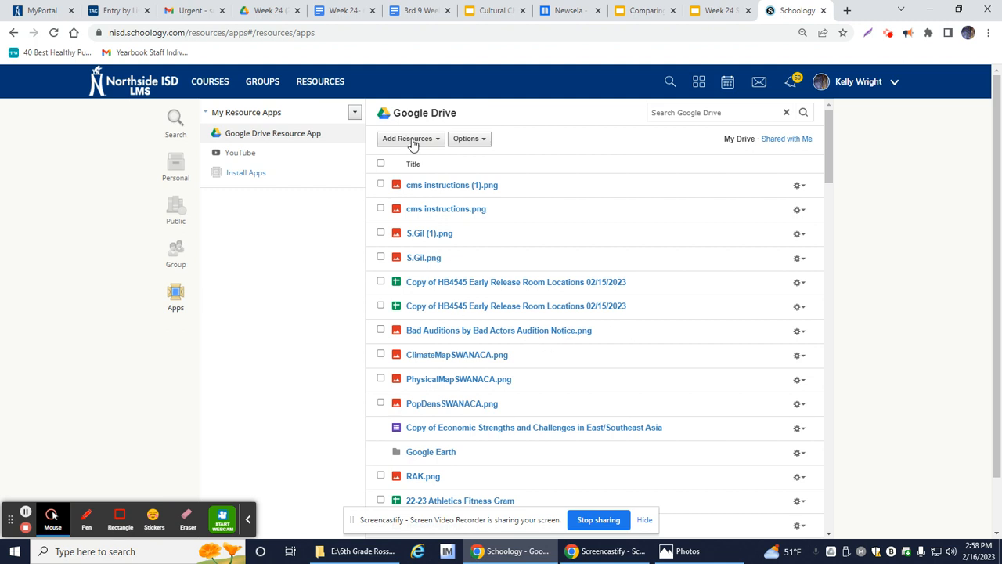
mouse_move(423, 110)
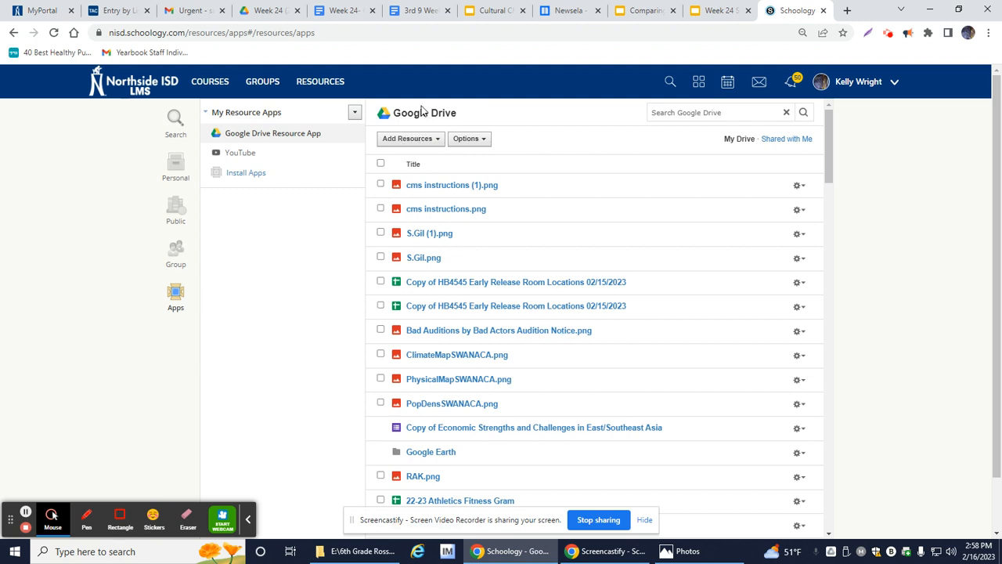
mouse_move(458, 441)
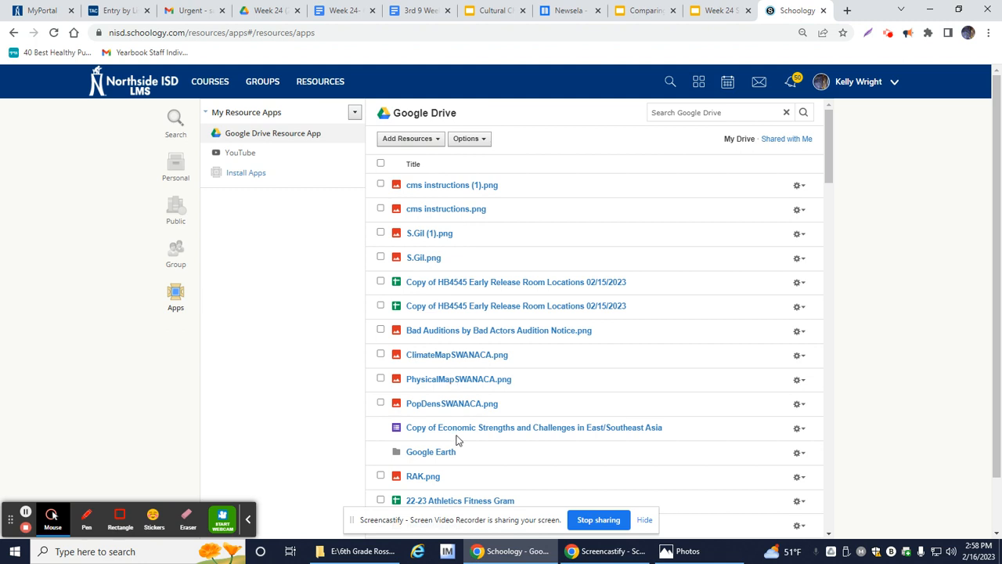